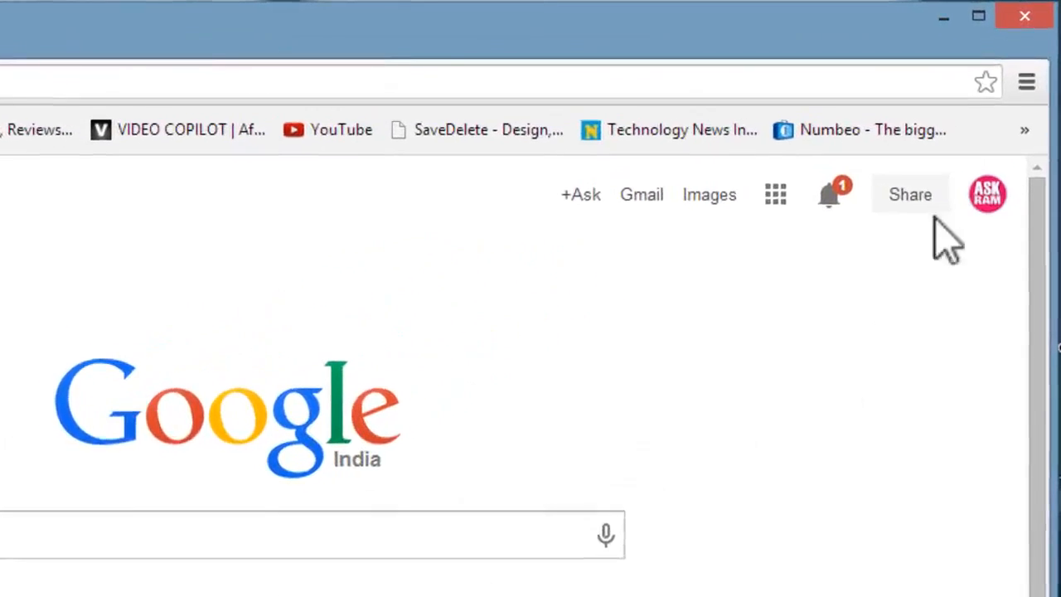
Step: Bring up Chrome's History page (Ctrl+H) and review yesterday's visited sites
{"action": "left_click", "coordinate": [1026, 83]}
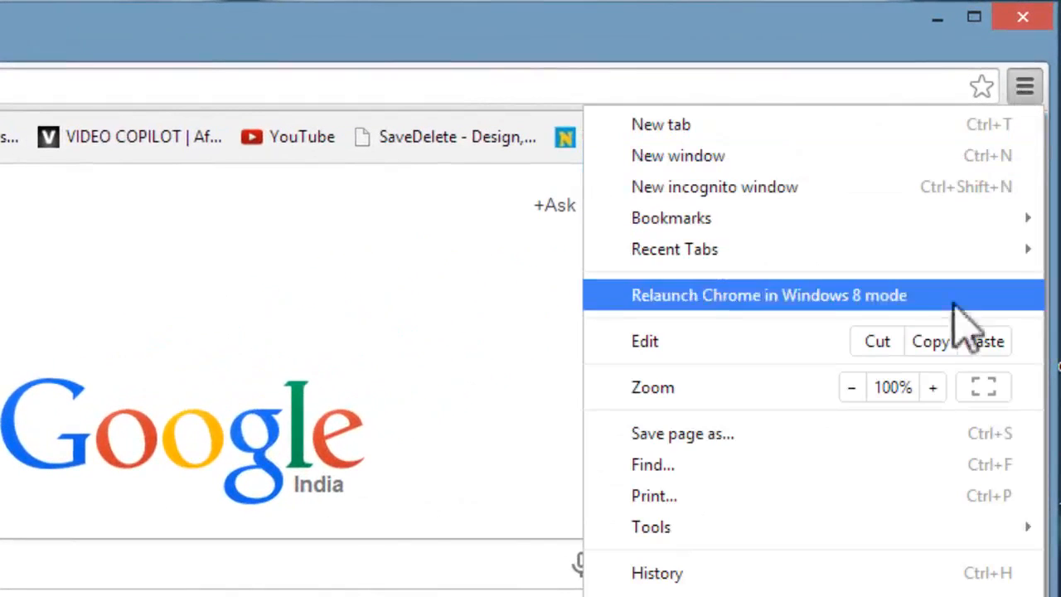
{"action": "key", "text": "Ctrl+H"}
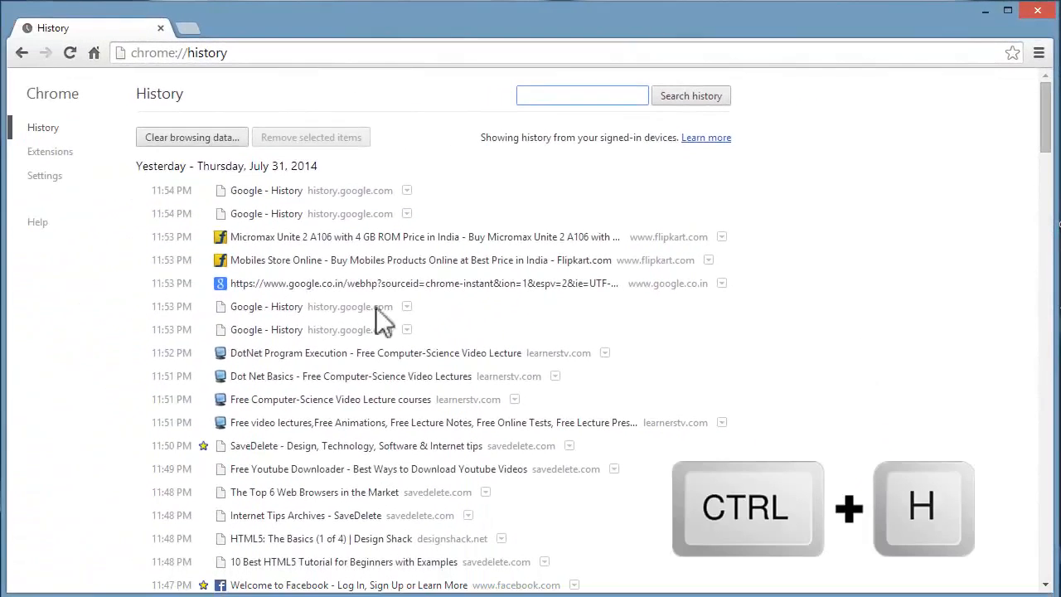
{"action": "mouse_move", "coordinate": [143, 209]}
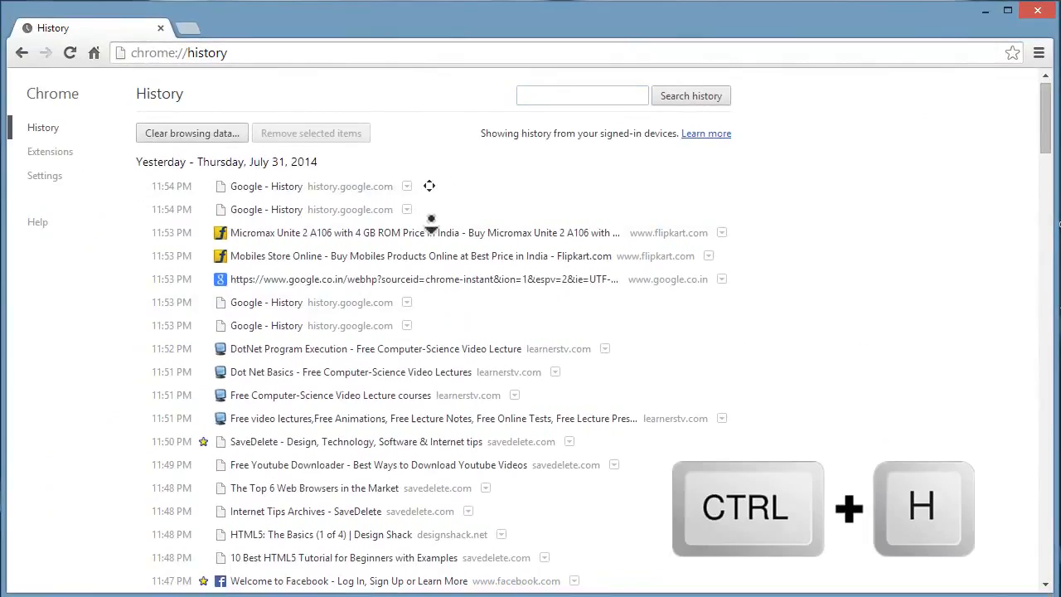
{"action": "scroll", "scroll_direction": "down", "scroll_amount": 3}
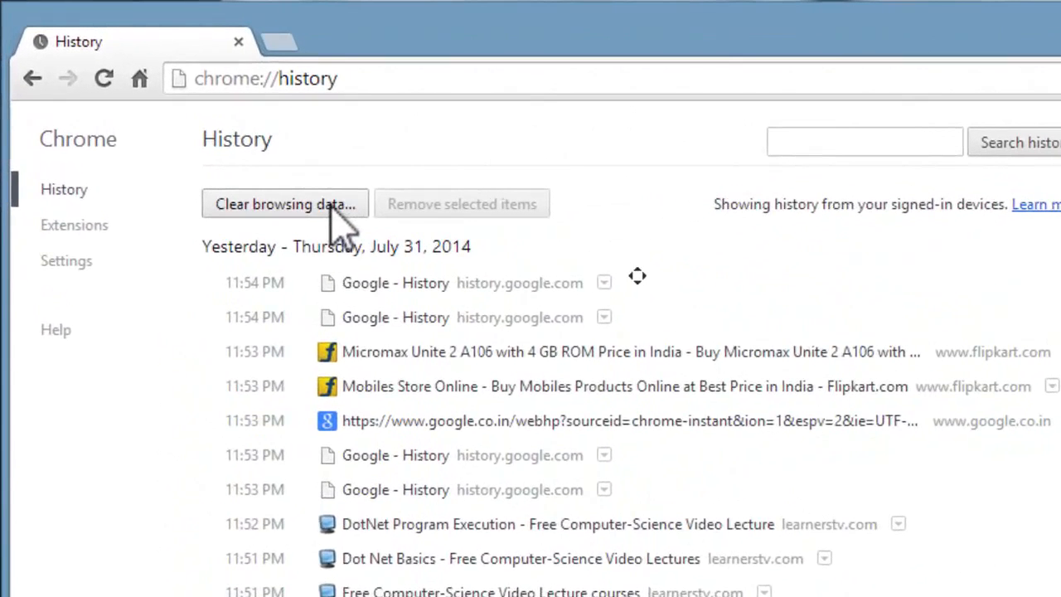
Step: Clear history, downloads, cookies, cache, passwords and autofill from the beginning of time
{"action": "left_click", "coordinate": [285, 202]}
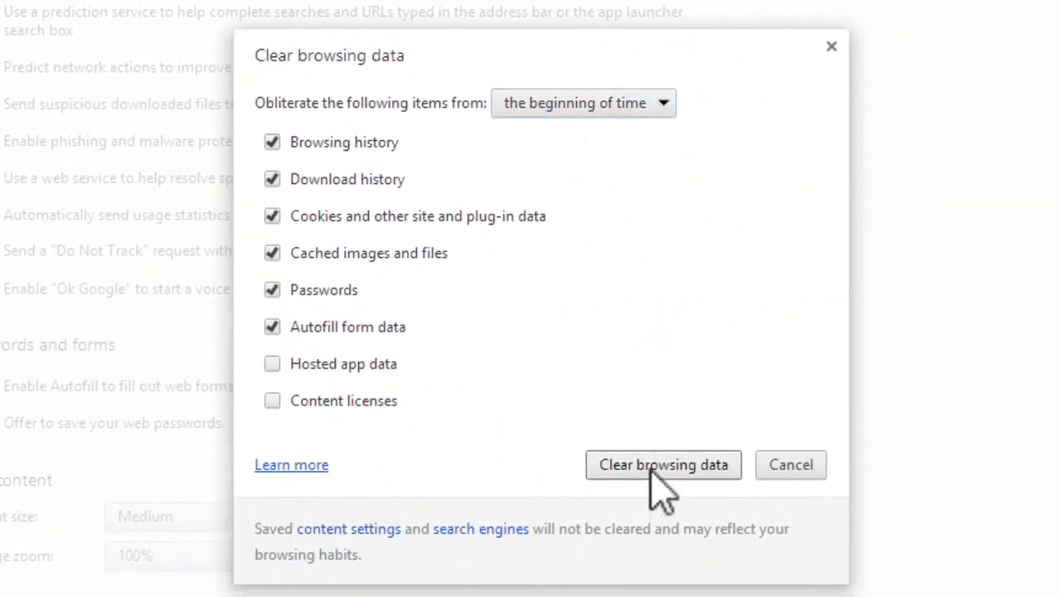
{"action": "left_click", "coordinate": [663, 464]}
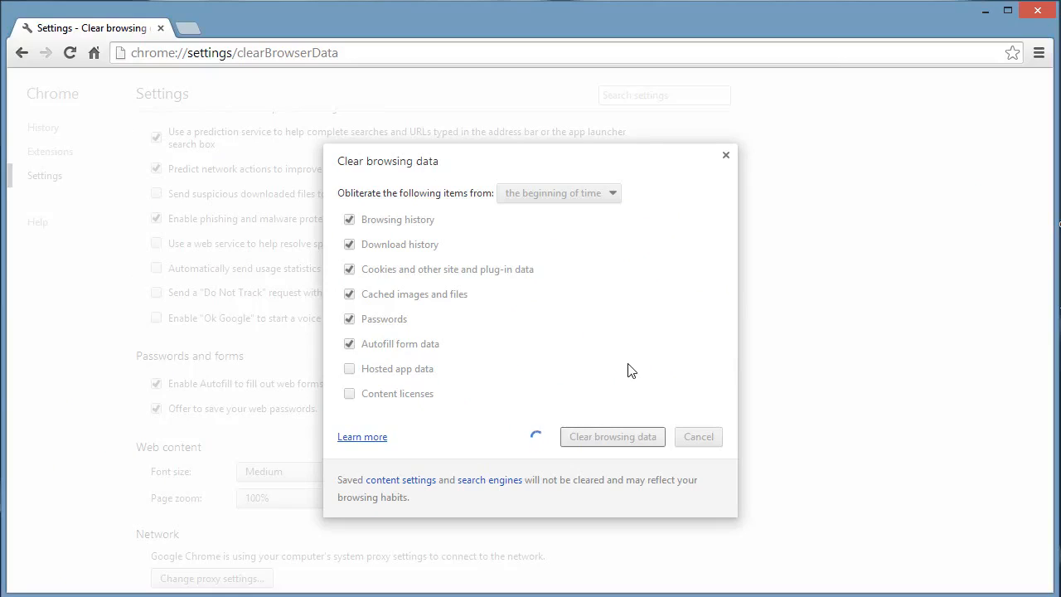
{"action": "left_click", "coordinate": [613, 437]}
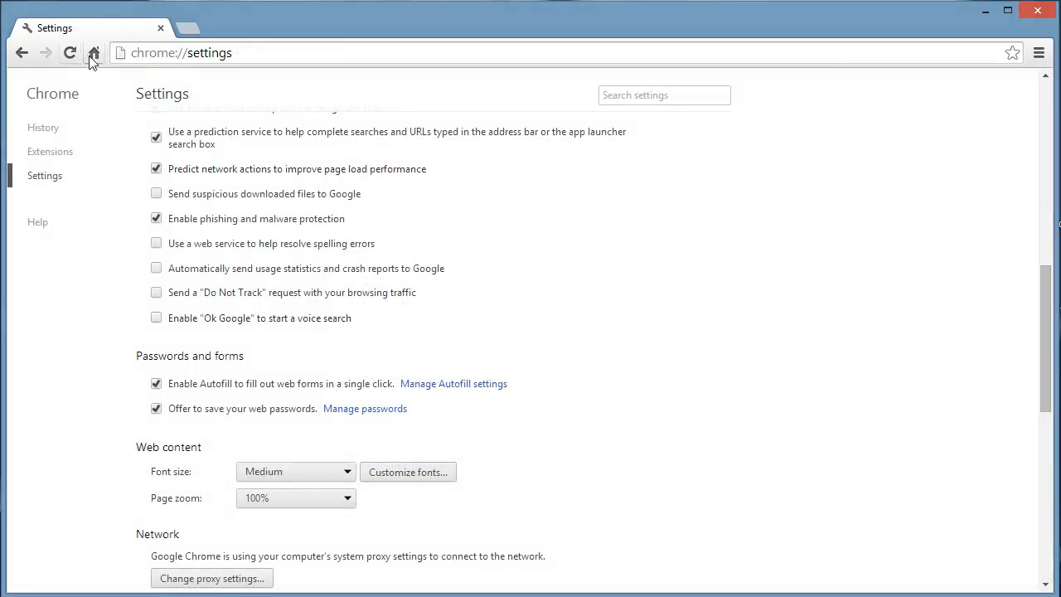
Step: Go back to the History page to verify it now shows no entries
{"action": "left_click", "coordinate": [90, 52]}
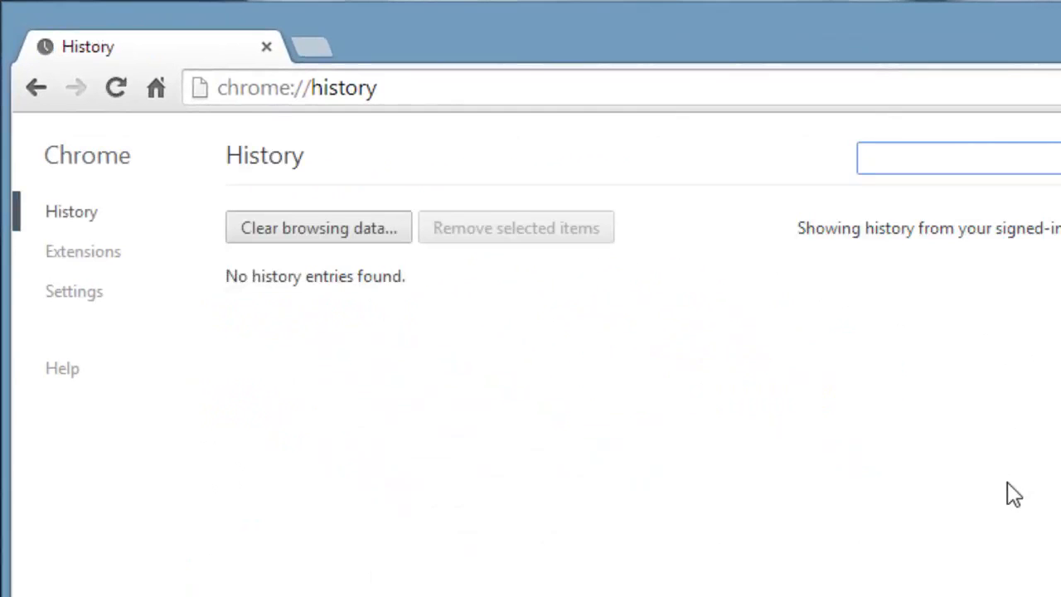
{"action": "mouse_move", "coordinate": [373, 305]}
{"action": "type", "text": "google.com"}
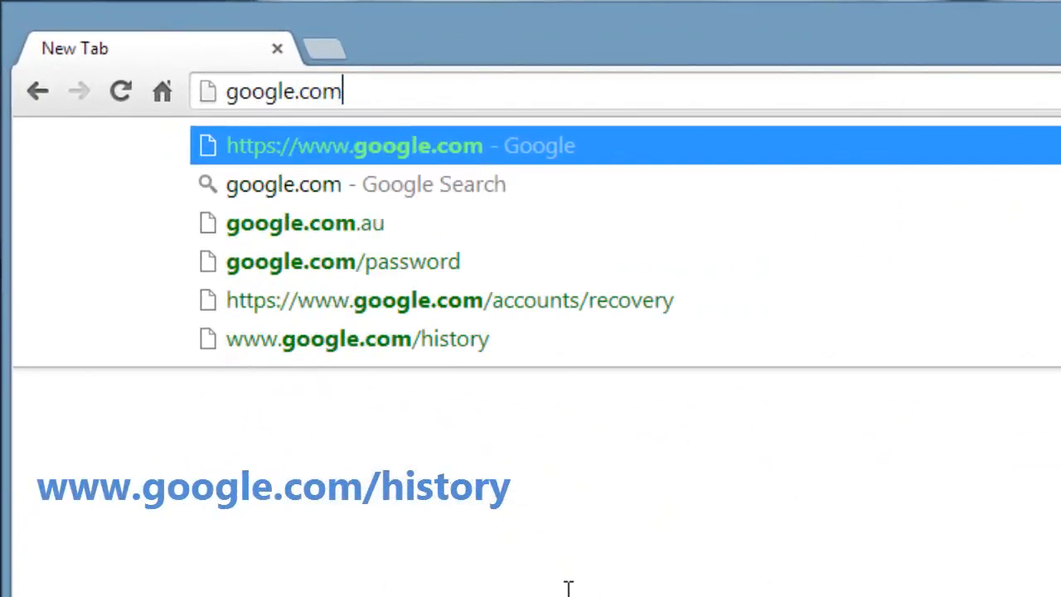
Step: Navigate to google.com/history and sign in with the account password
{"action": "type", "text": "/hi"}
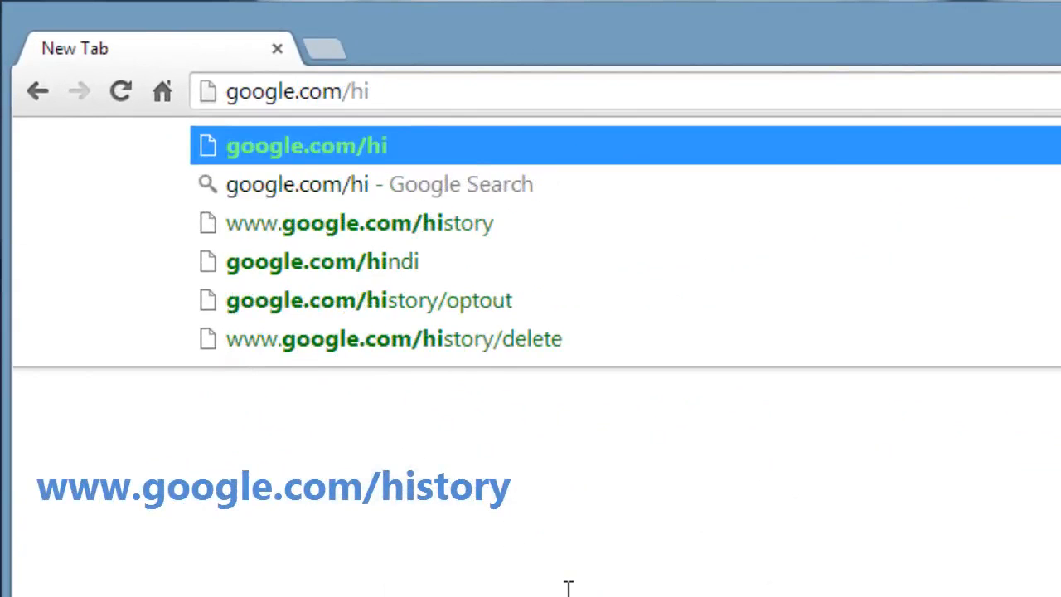
{"action": "type", "text": "story"}
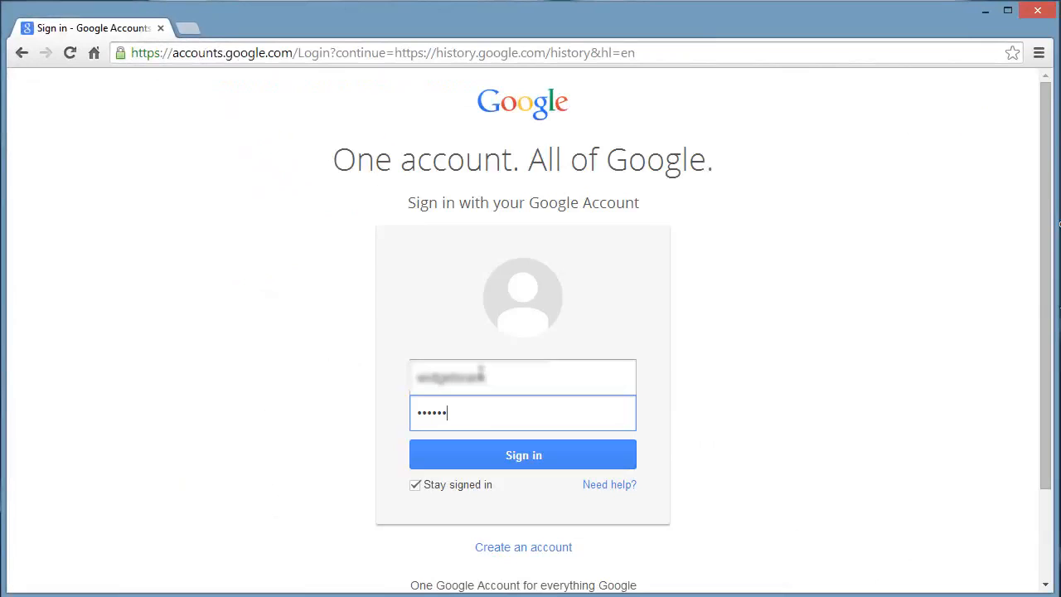
{"action": "type", "text": "•••••"}
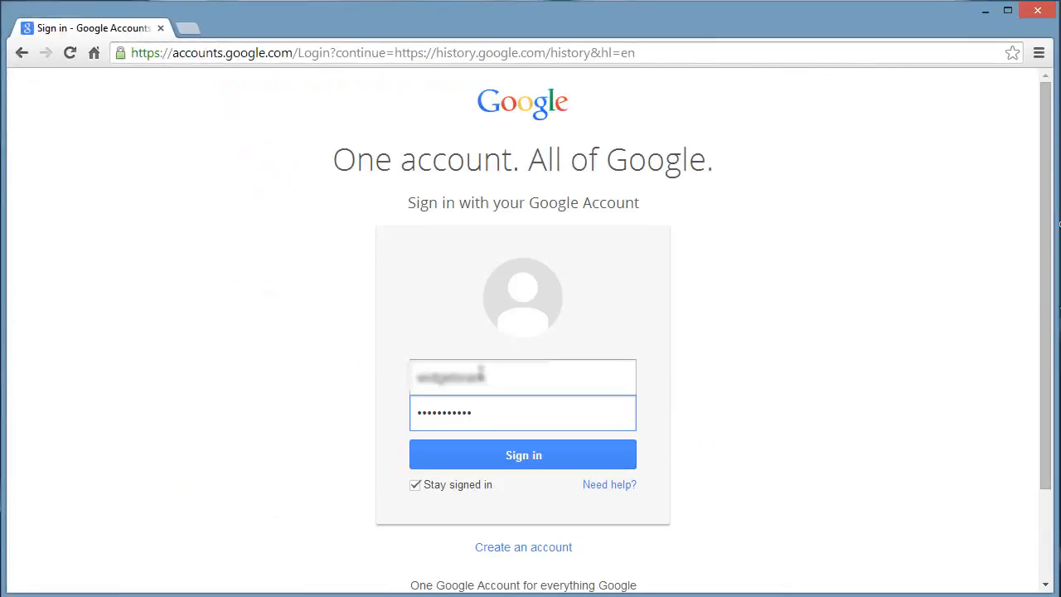
{"action": "left_click", "coordinate": [523, 454]}
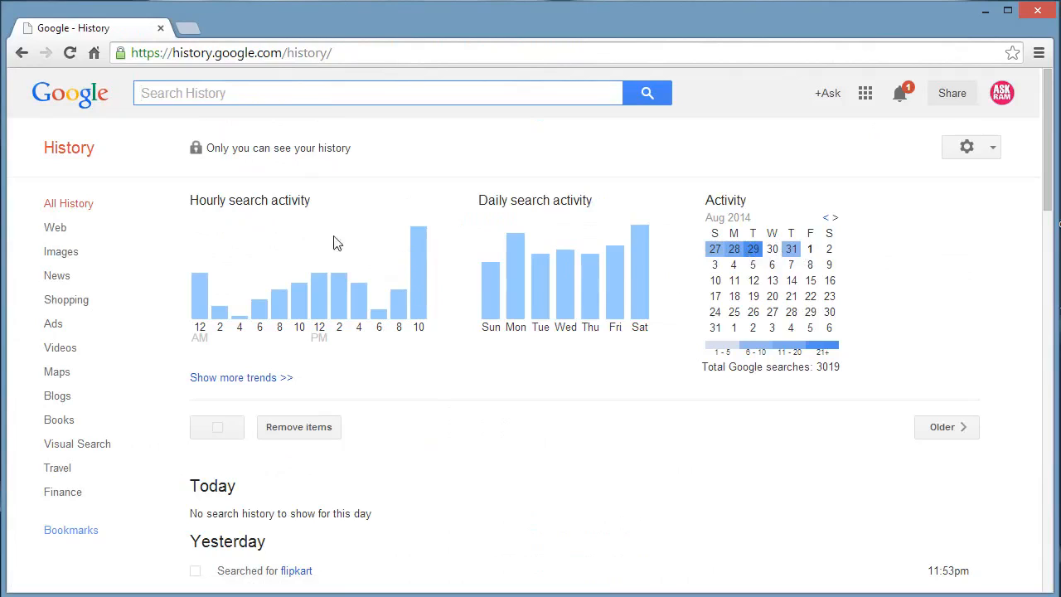
{"action": "mouse_move", "coordinate": [563, 208]}
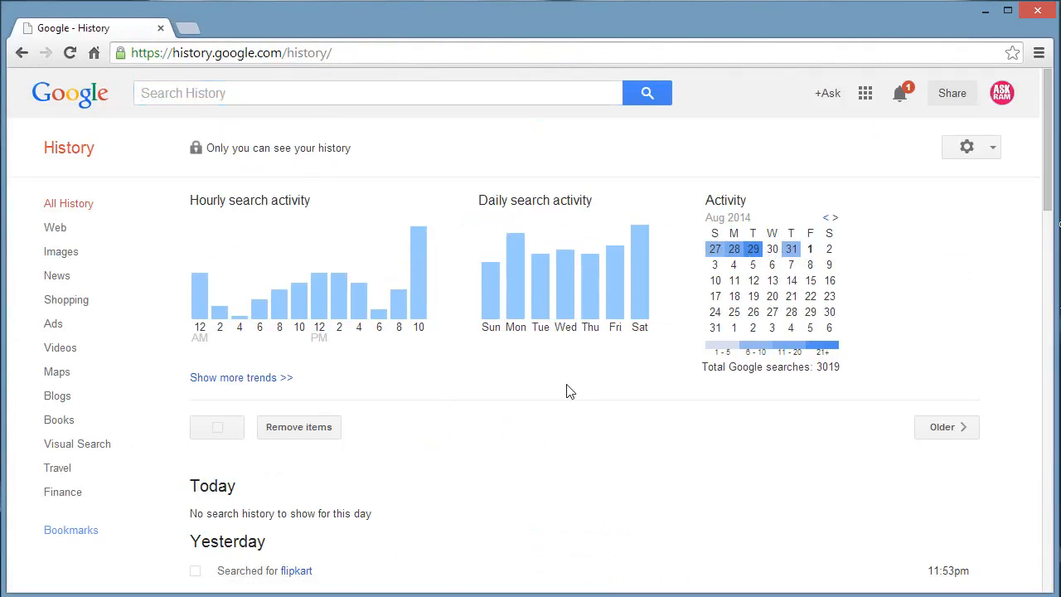
{"action": "scroll", "scroll_direction": "down", "scroll_amount": 3}
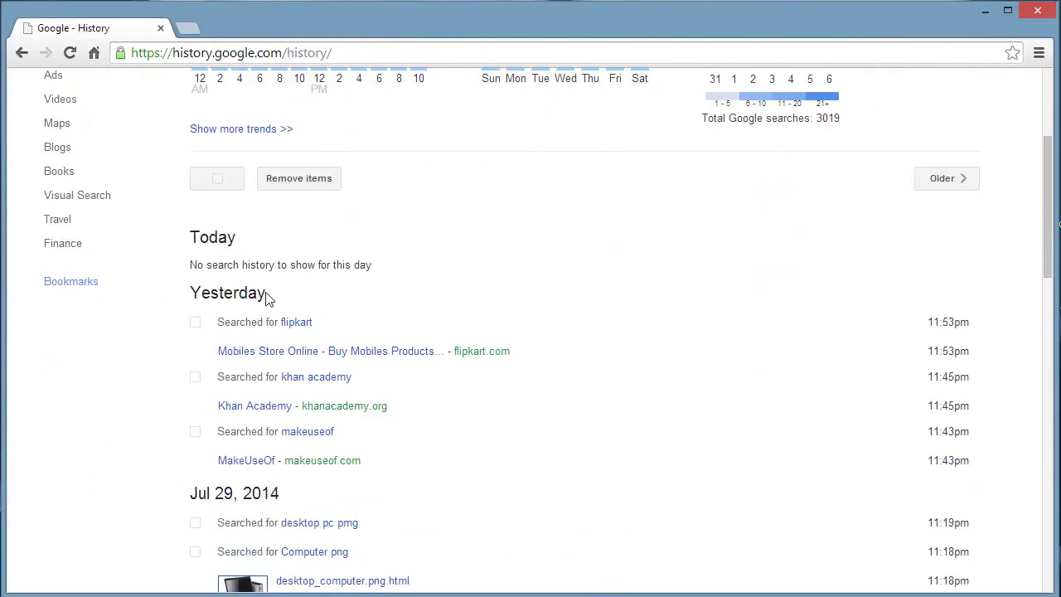
{"action": "scroll", "scroll_direction": "down", "scroll_amount": 3}
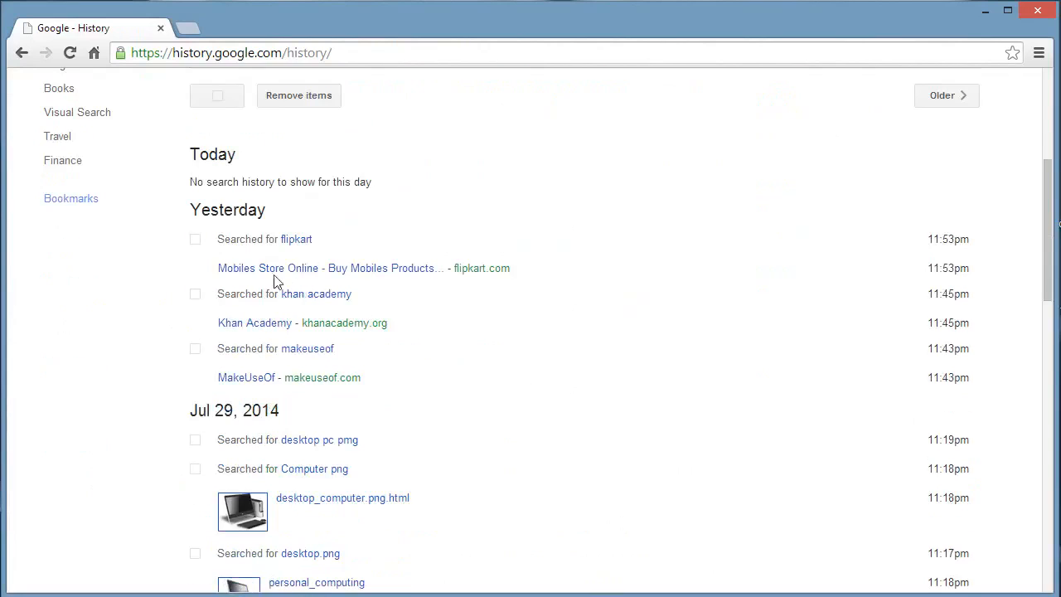
{"action": "mouse_move", "coordinate": [366, 315]}
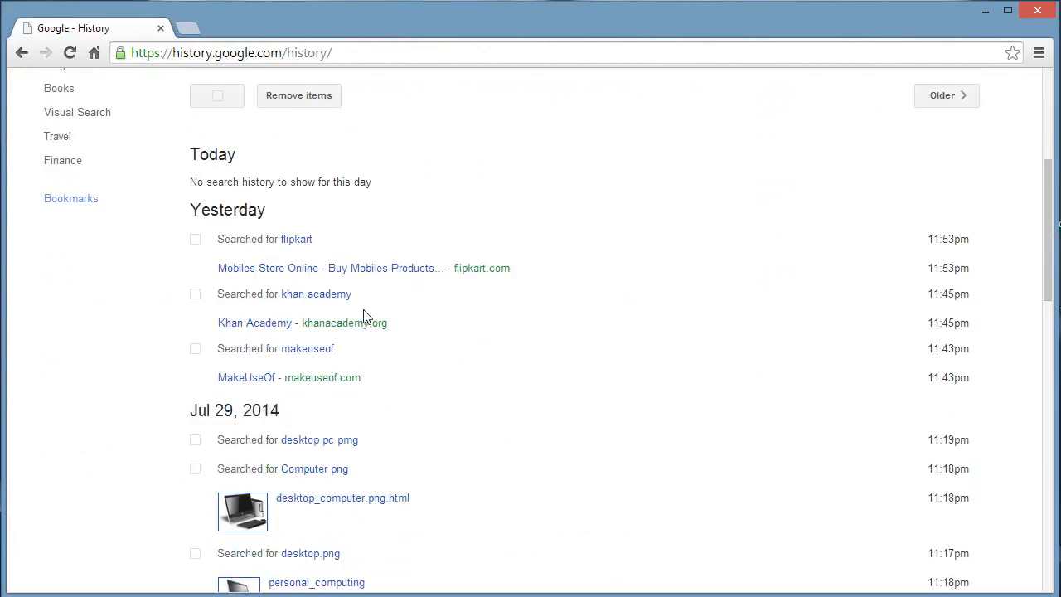
{"action": "scroll", "scroll_direction": "down", "scroll_amount": 3}
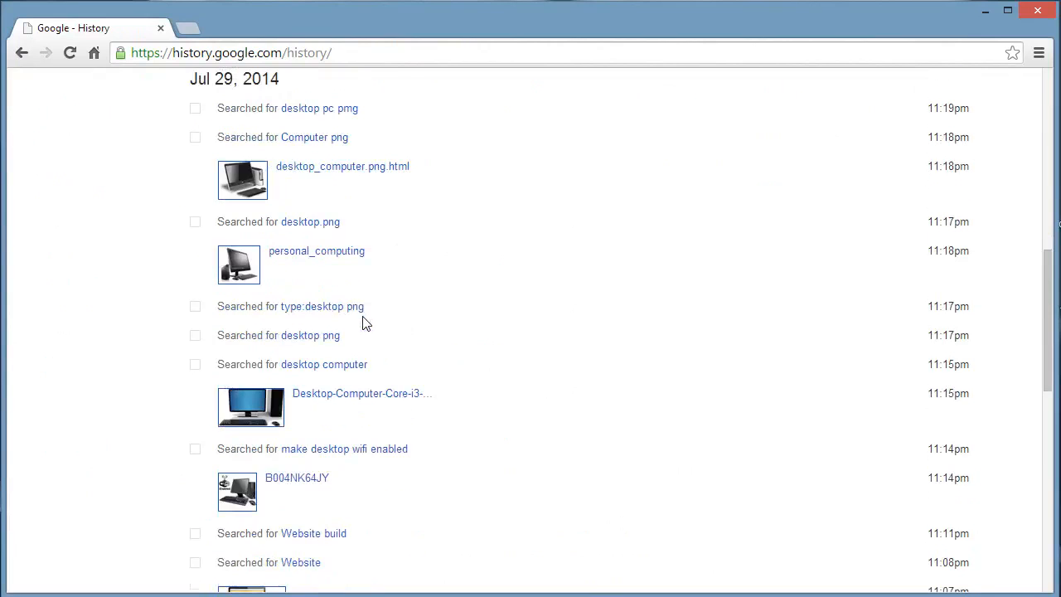
{"action": "scroll", "scroll_direction": "down", "scroll_amount": 3}
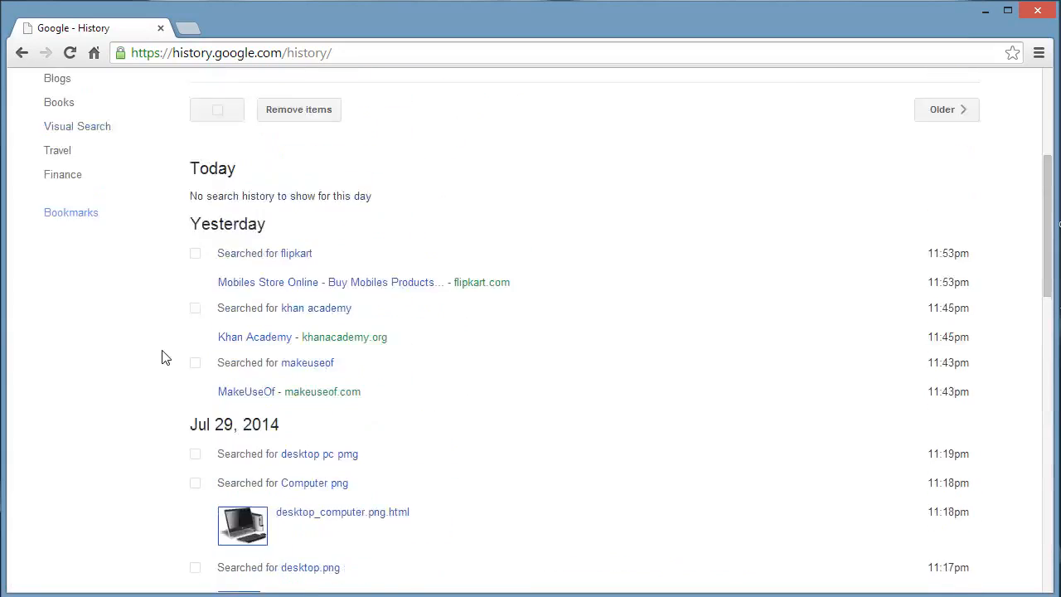
{"action": "scroll", "scroll_direction": "up", "scroll_amount": 3}
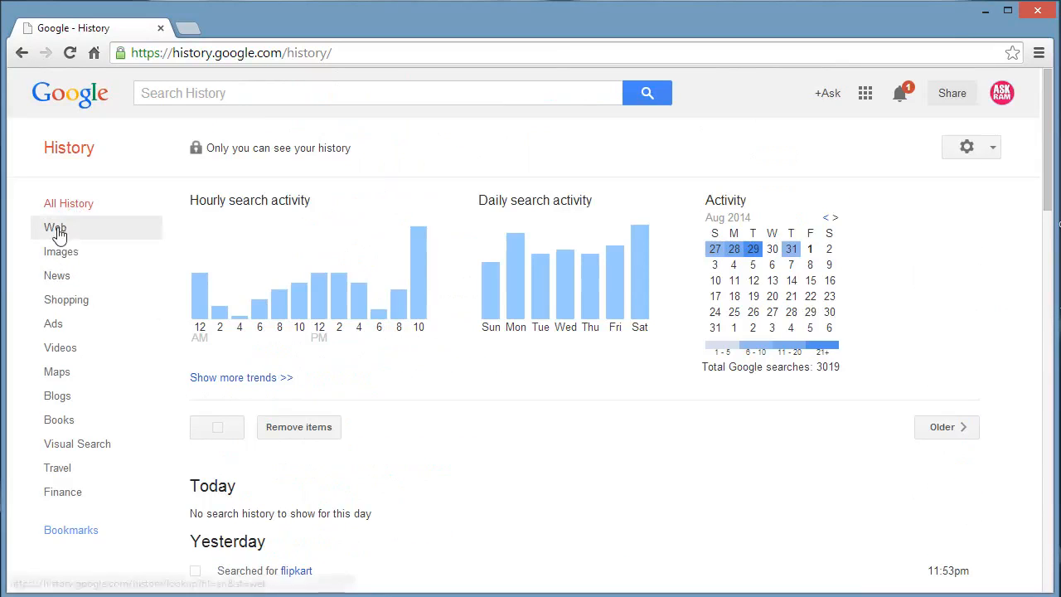
{"action": "left_click", "coordinate": [53, 227]}
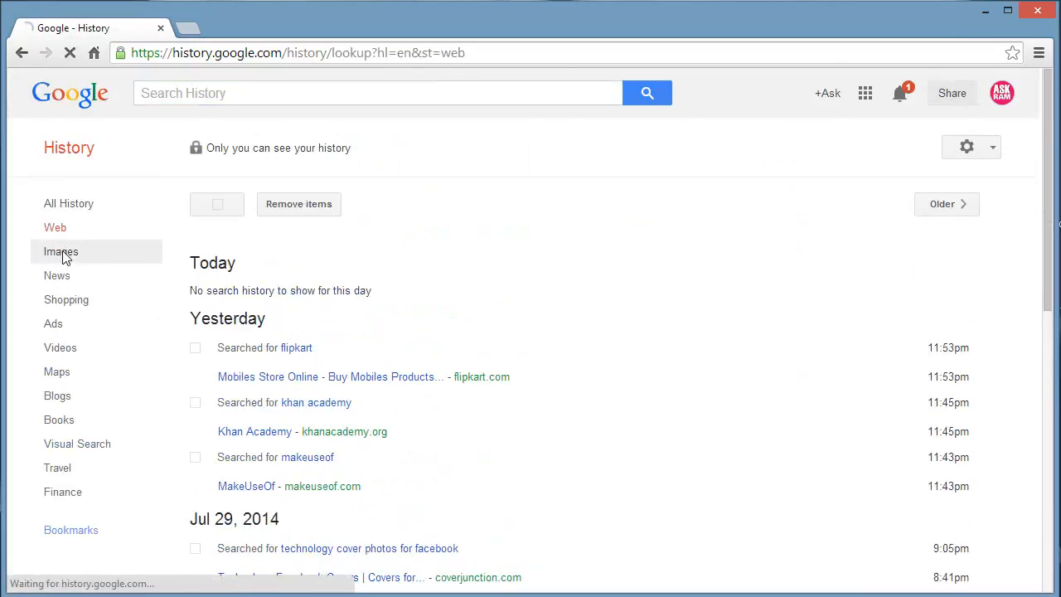
{"action": "left_click", "coordinate": [59, 251]}
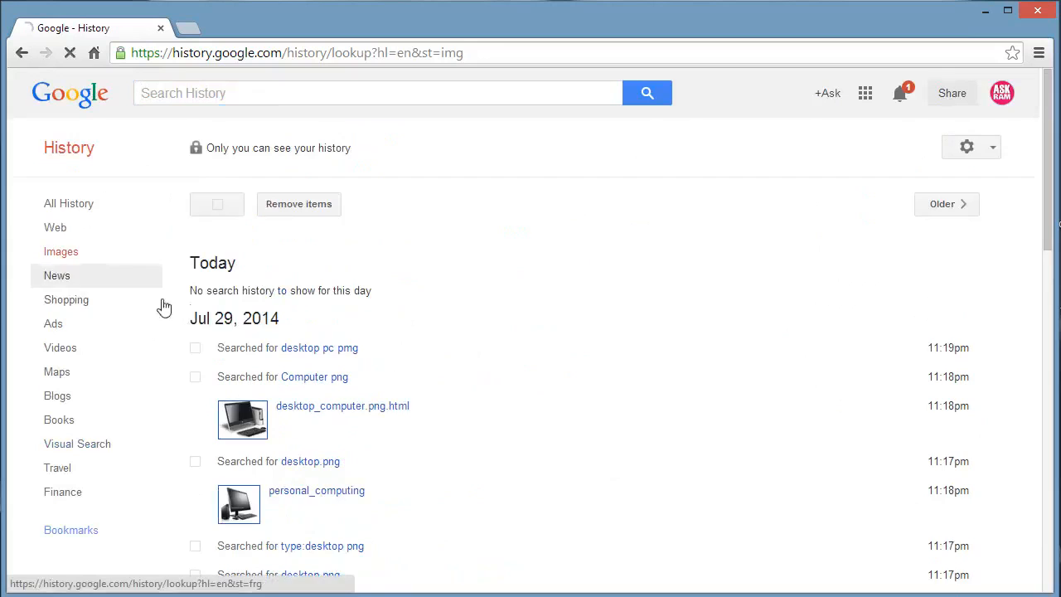
{"action": "left_click", "coordinate": [56, 275]}
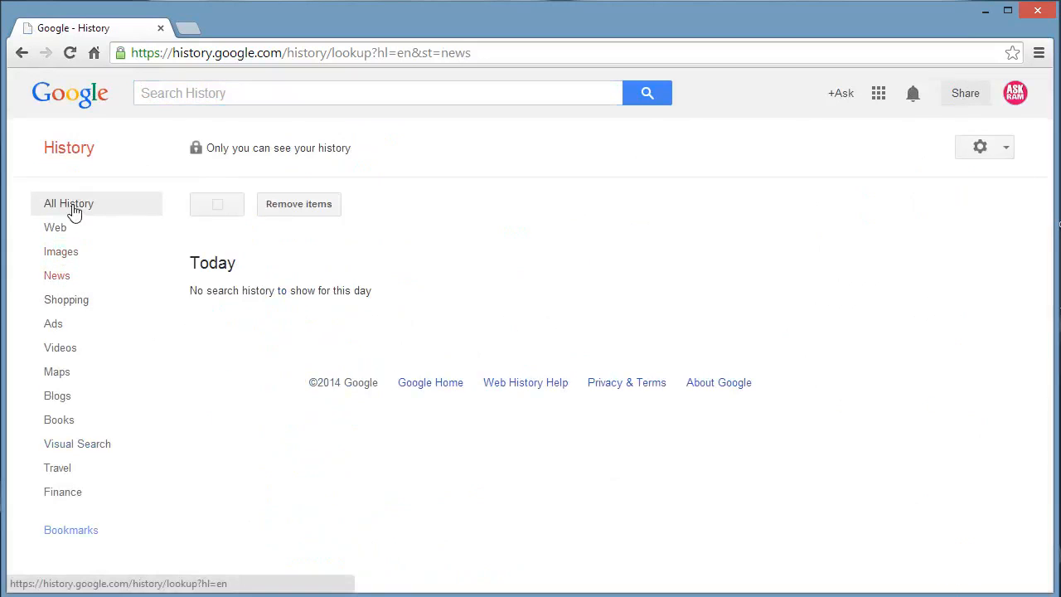
{"action": "left_click", "coordinate": [68, 203]}
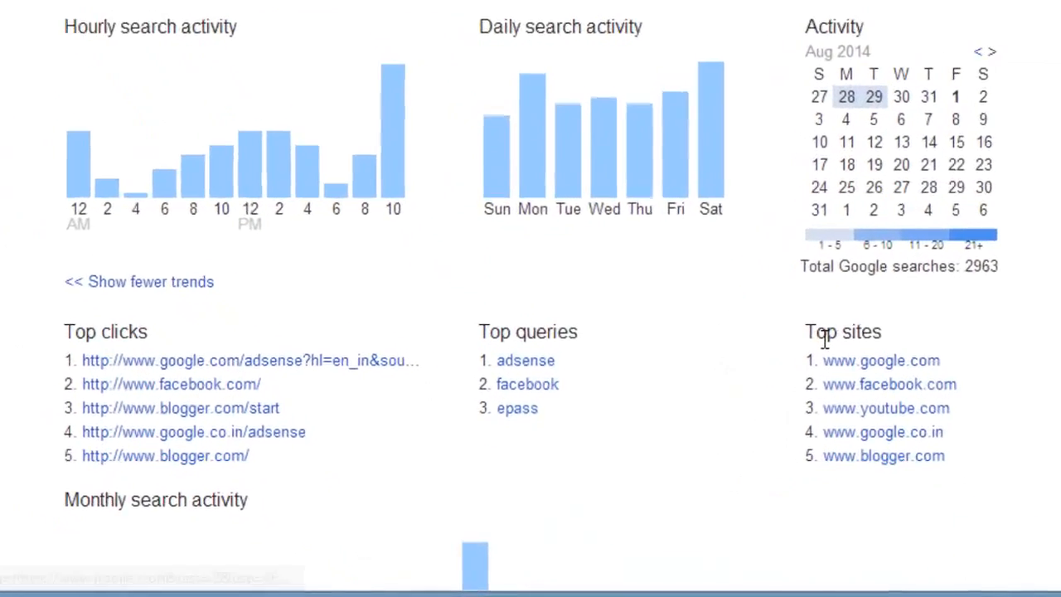
Step: Collapse the trends view with 'Show fewer trends' to leave only the activity charts
{"action": "scroll", "scroll_direction": "down", "scroll_amount": 3}
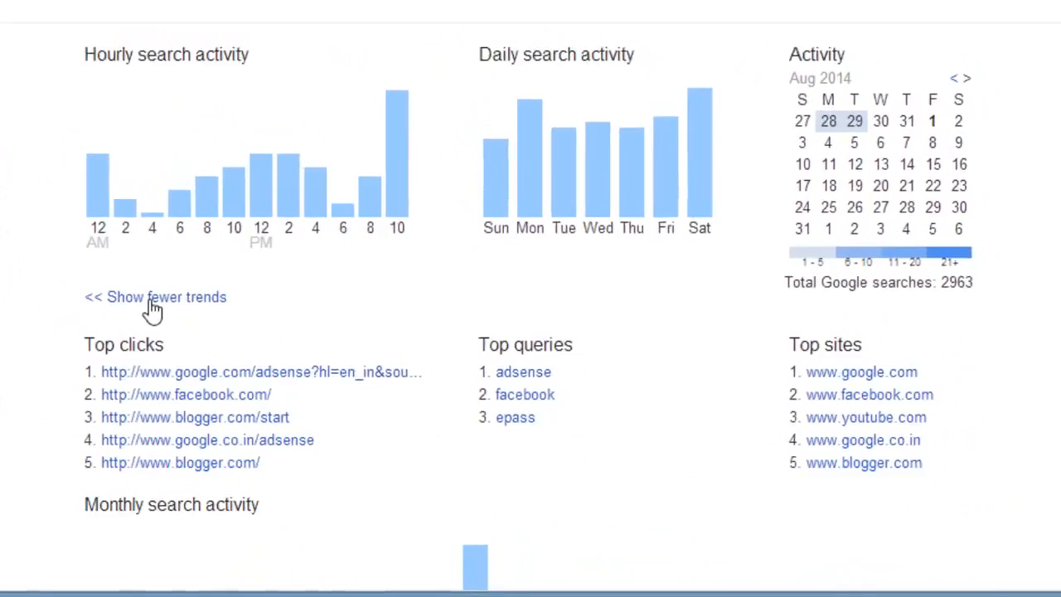
{"action": "left_click", "coordinate": [156, 297]}
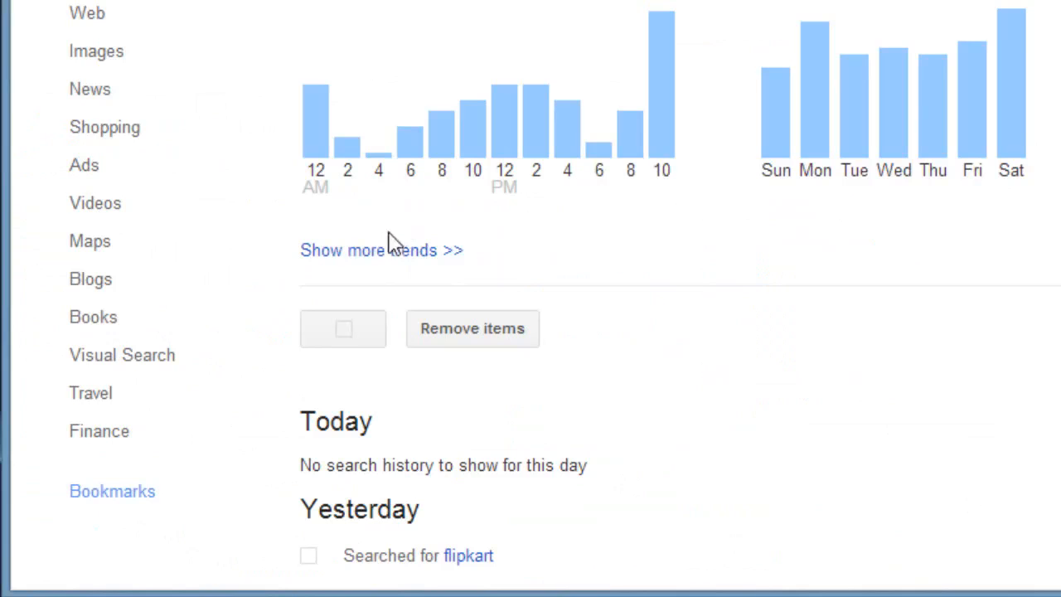
Step: Select all 27 listed searches and remove them from the history
{"action": "left_click", "coordinate": [343, 328]}
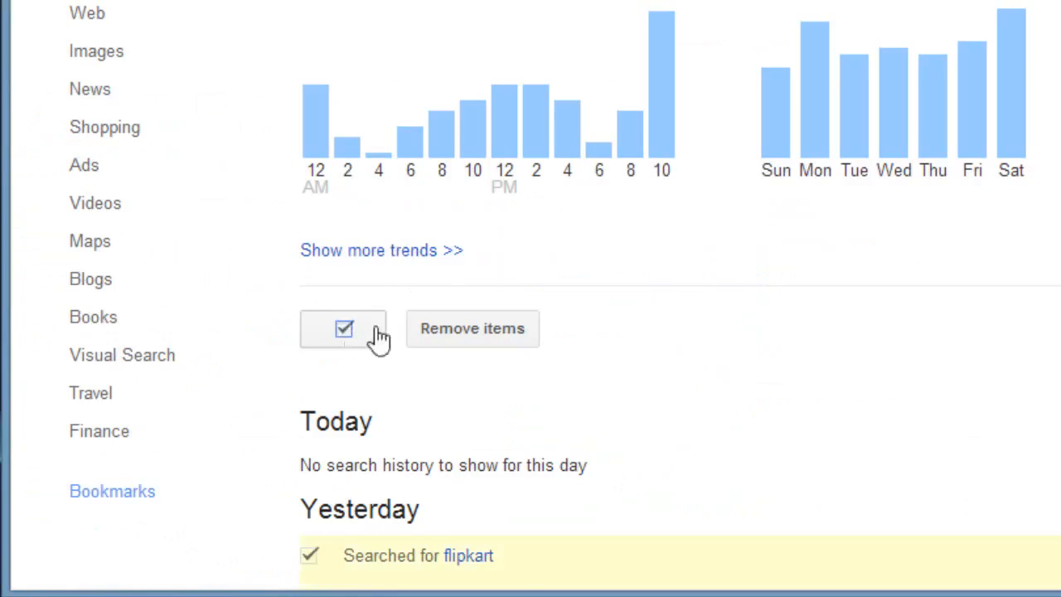
{"action": "scroll", "scroll_direction": "down", "scroll_amount": 3}
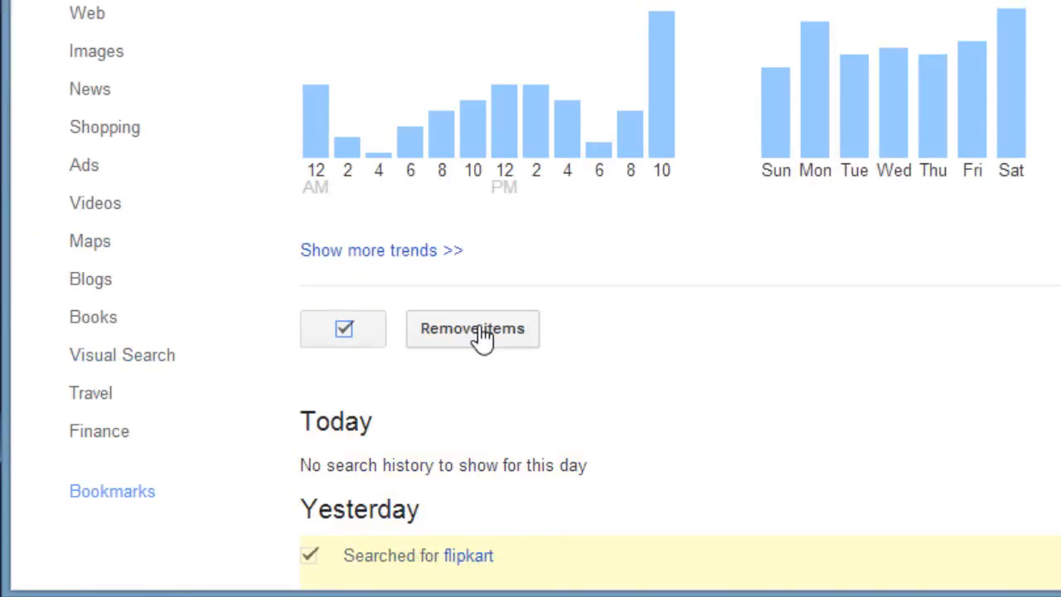
{"action": "left_click", "coordinate": [473, 328]}
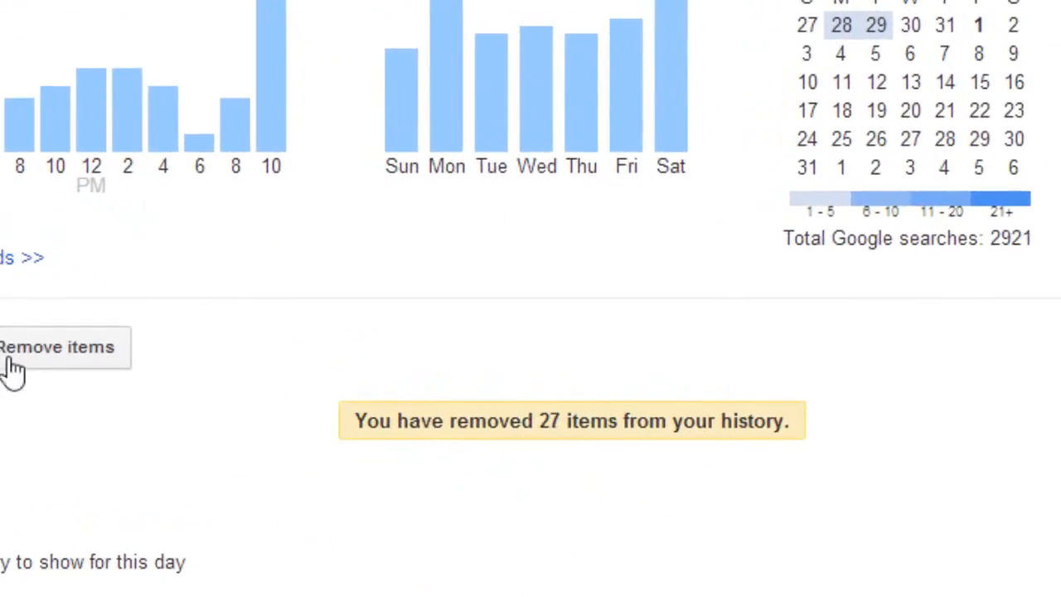
{"action": "left_click", "coordinate": [932, 199]}
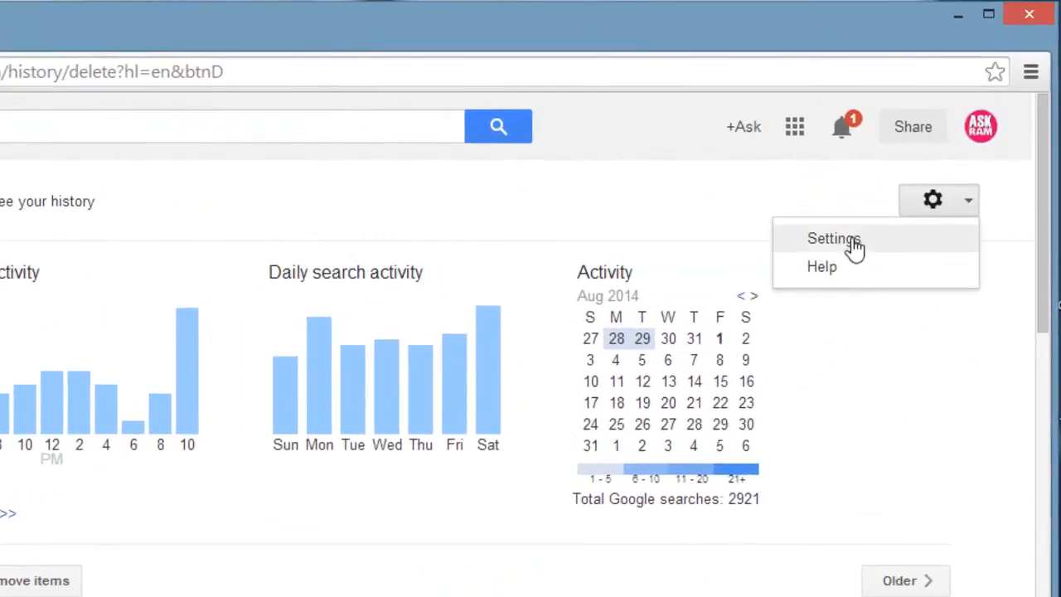
Step: From Web History Settings, delete all past Google search activity
{"action": "left_click", "coordinate": [832, 239]}
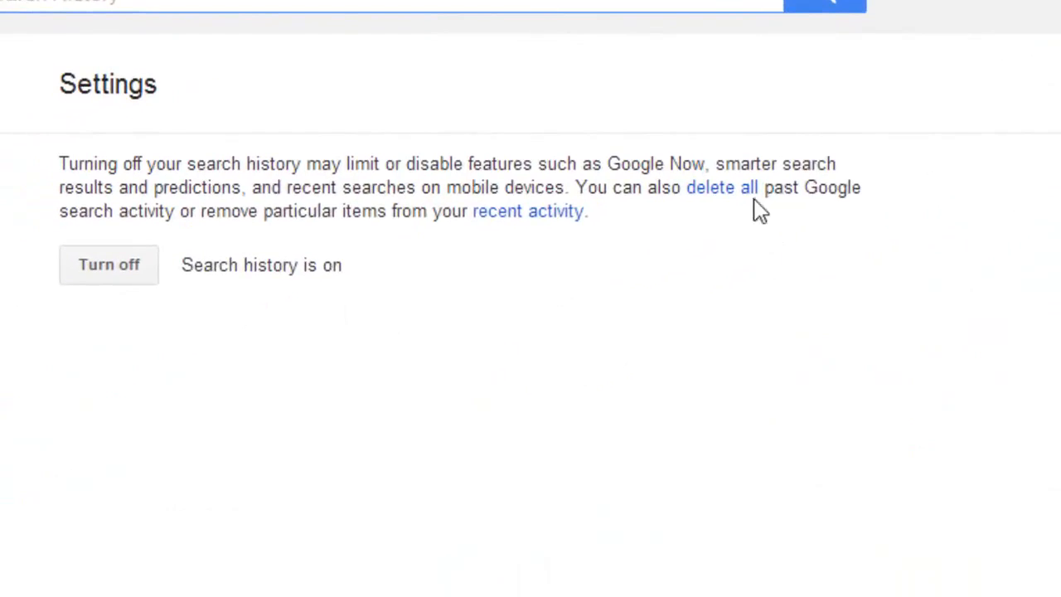
{"action": "left_click", "coordinate": [721, 185]}
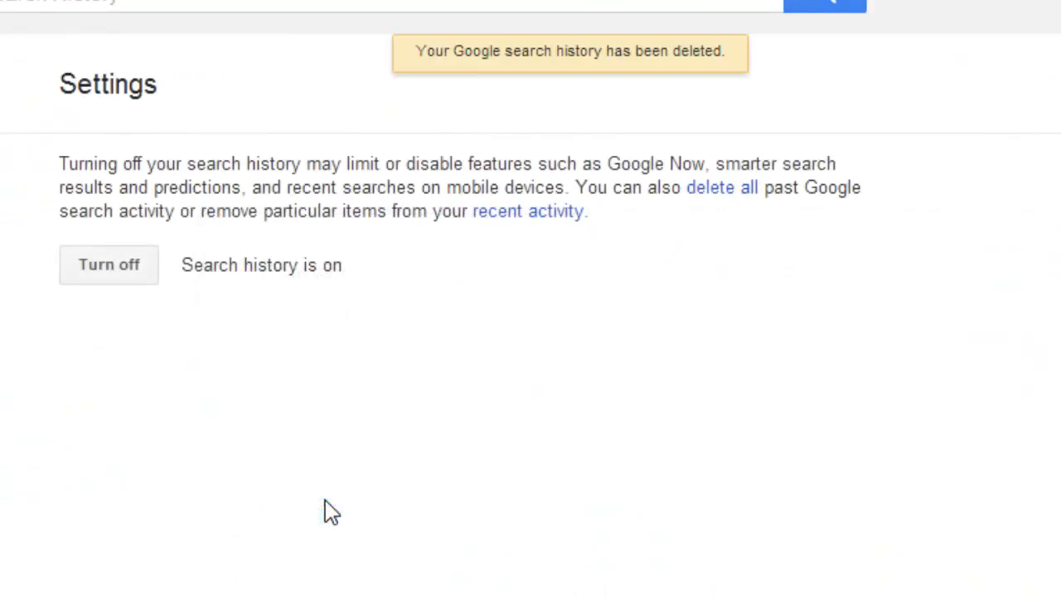
{"action": "mouse_move", "coordinate": [396, 166]}
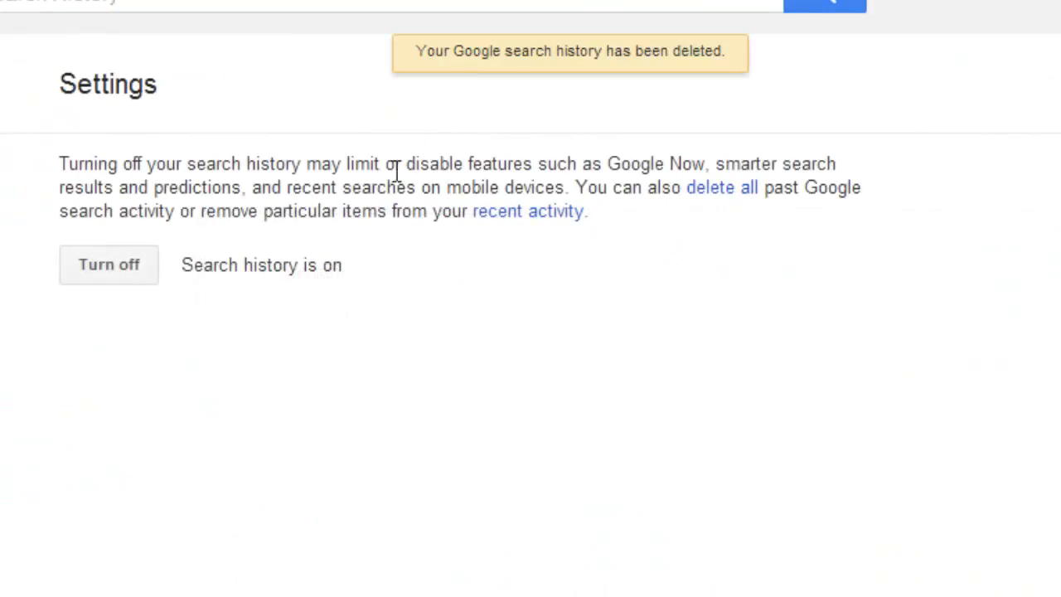